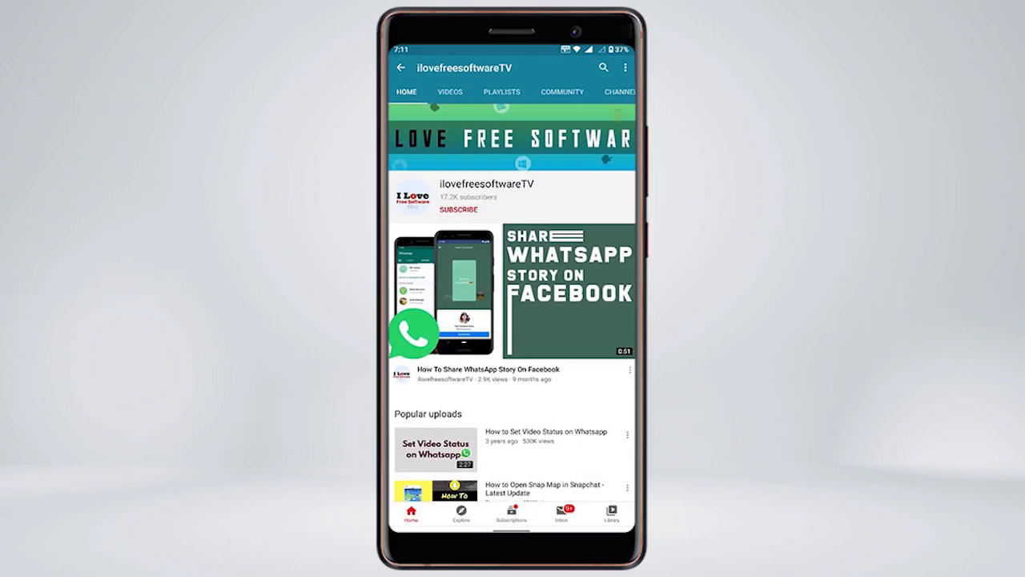
- Start the Creator Studio installation and grant it permission to continue
{"action": "left_click", "coordinate": [458, 209]}
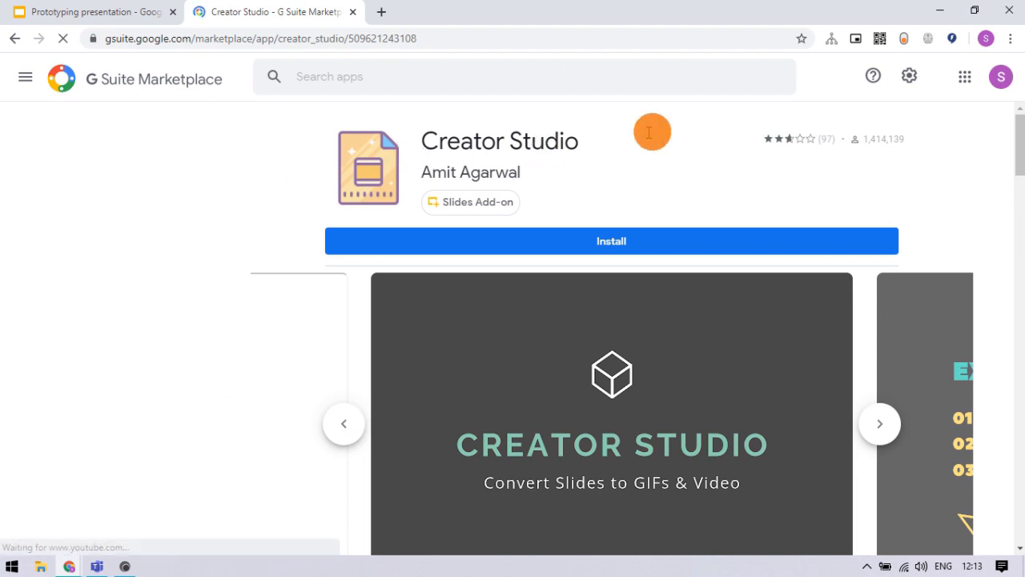
{"action": "left_click", "coordinate": [612, 241]}
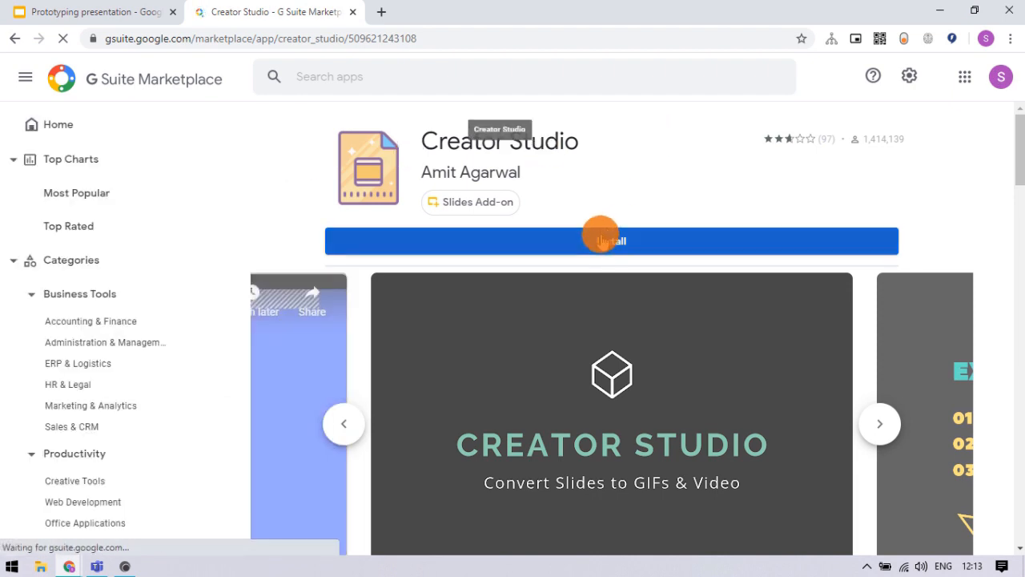
{"action": "left_click", "coordinate": [612, 240]}
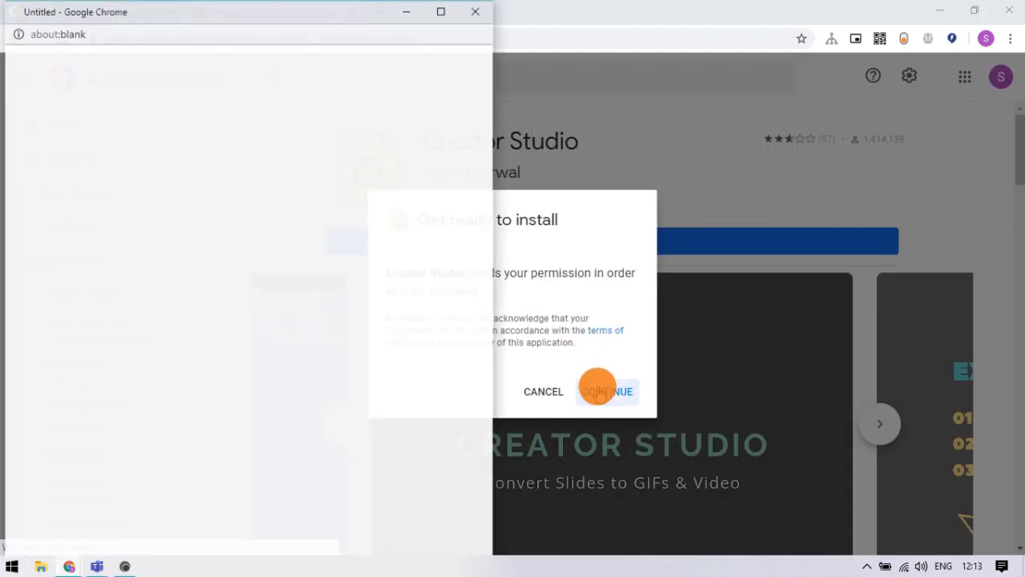
{"action": "left_click", "coordinate": [606, 391]}
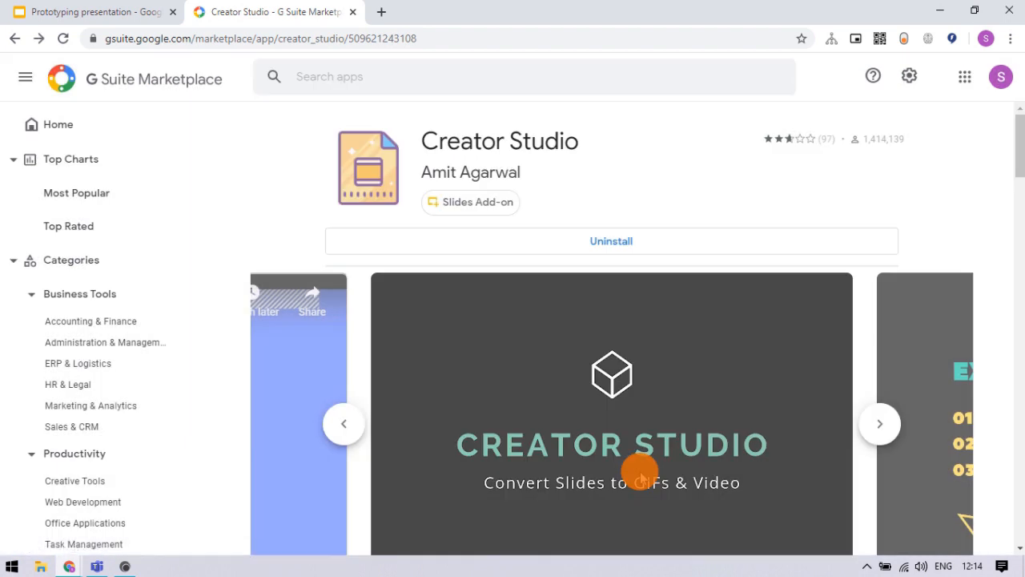
- Return to the Prototyping deck and gather all slides' speaker notes via Creator Studio > Speaker Notes
{"action": "left_click", "coordinate": [88, 11]}
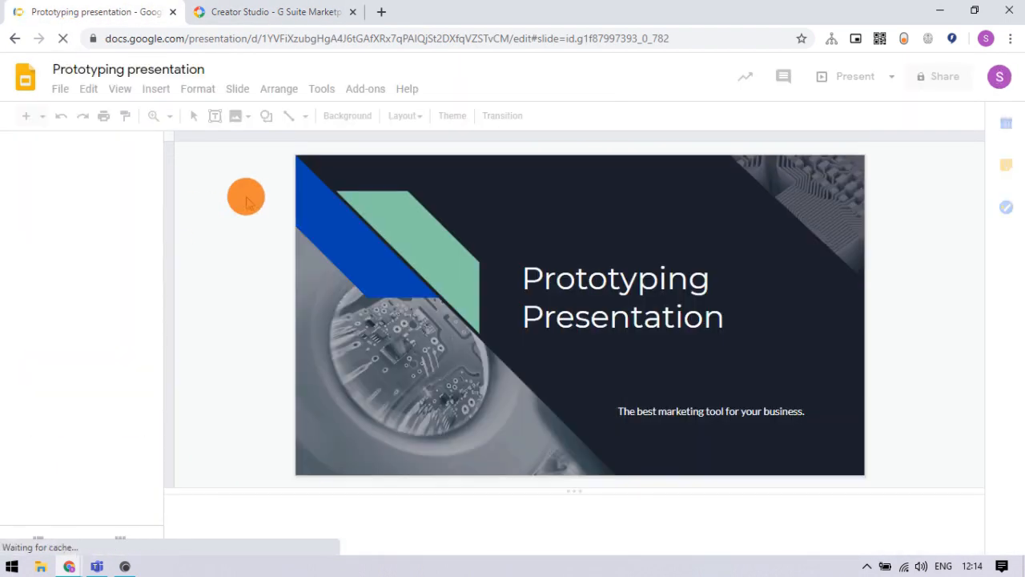
{"action": "left_click", "coordinate": [365, 88]}
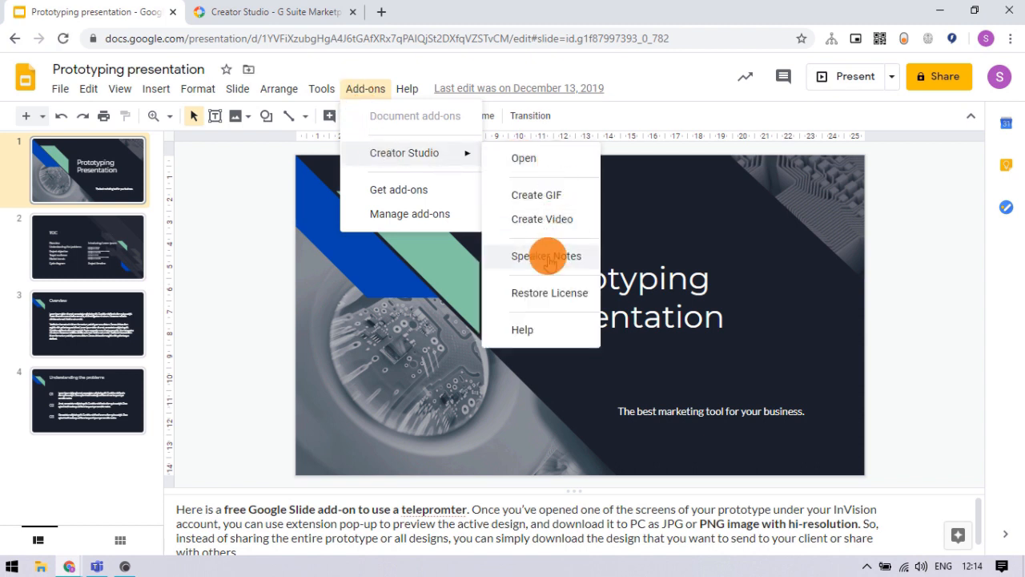
{"action": "left_click", "coordinate": [544, 256]}
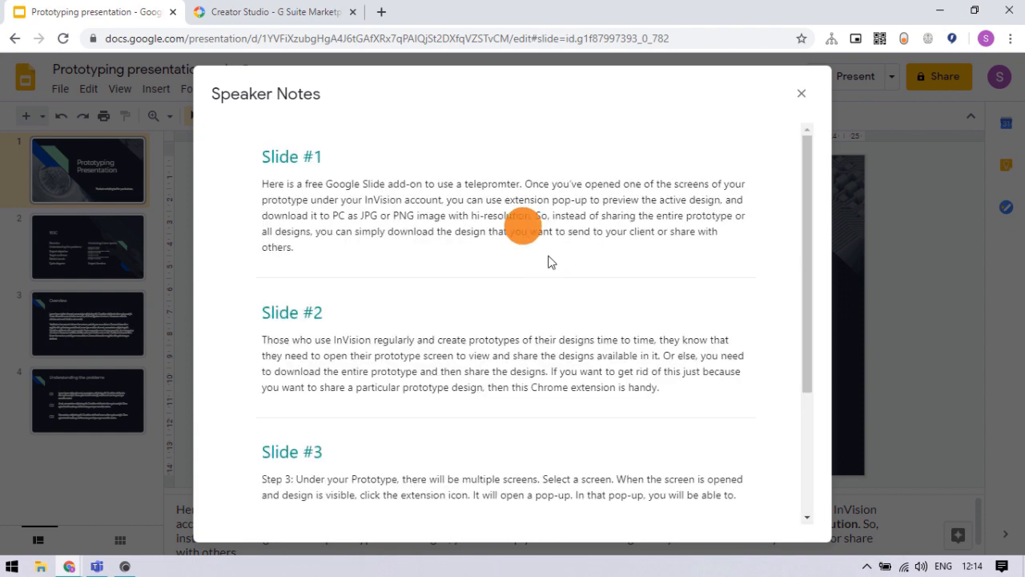
{"action": "scroll", "scroll_direction": "down", "scroll_amount": 3}
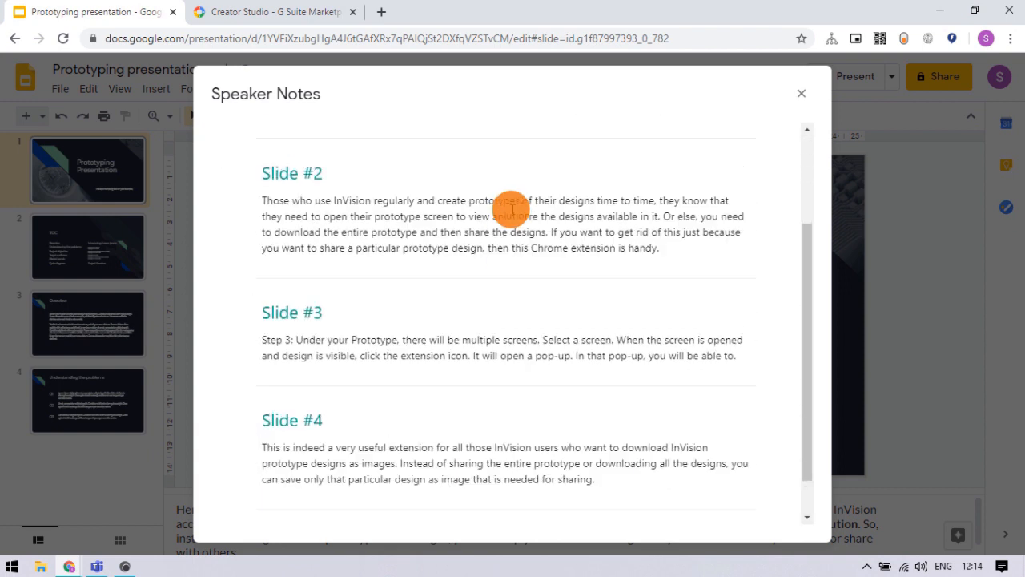
- Send the gathered speaker notes to Microsoft Print to PDF as a one-page document
{"action": "key", "text": "ctrl+p"}
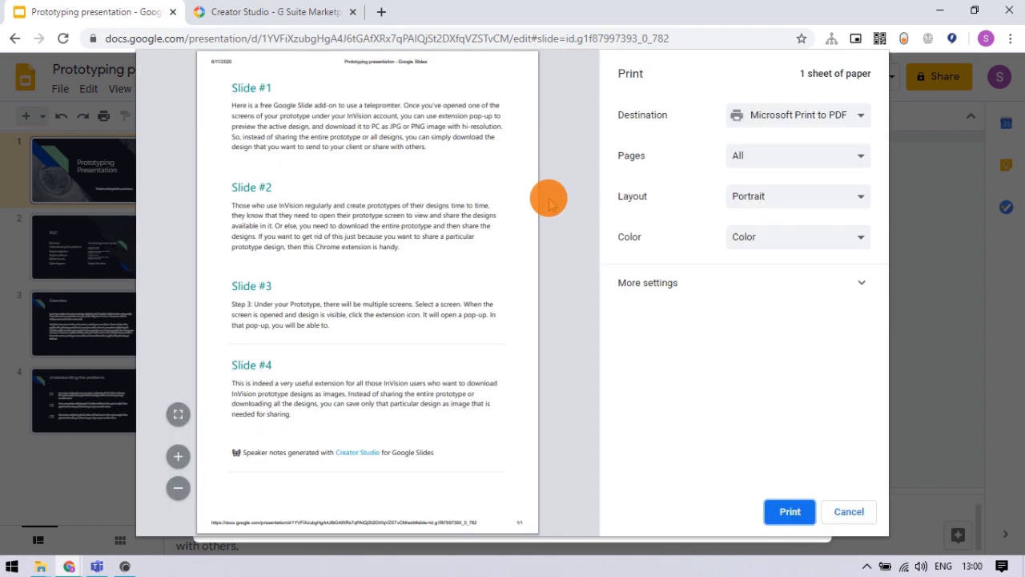
{"action": "mouse_move", "coordinate": [777, 503]}
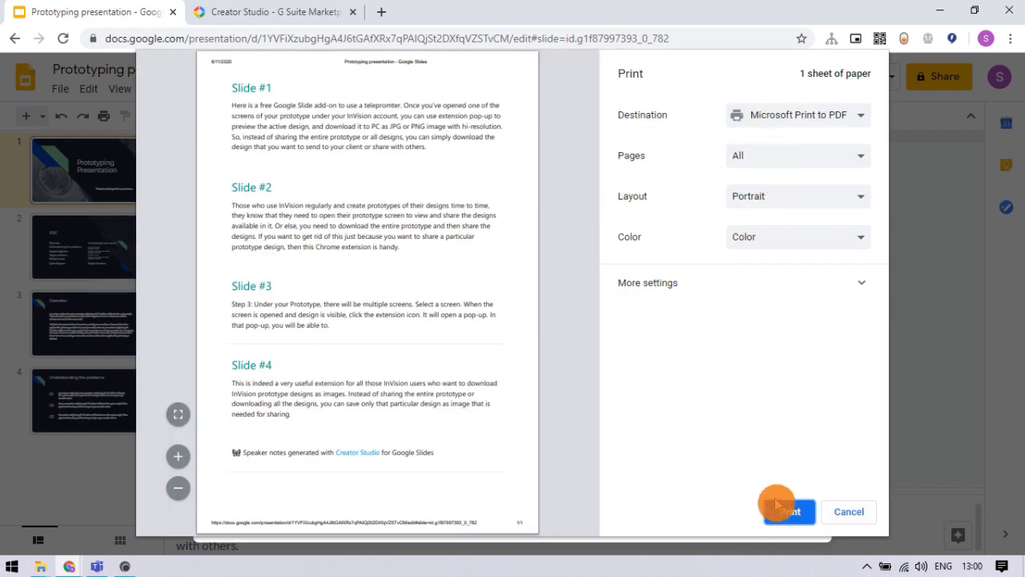
{"action": "left_click", "coordinate": [788, 511]}
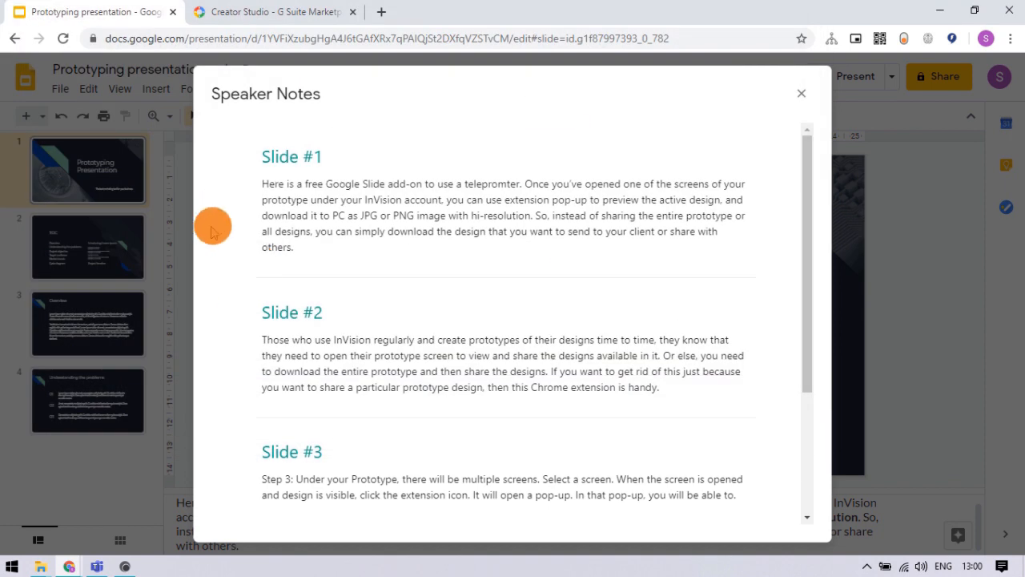
{"action": "scroll", "scroll_direction": "down", "scroll_amount": 3}
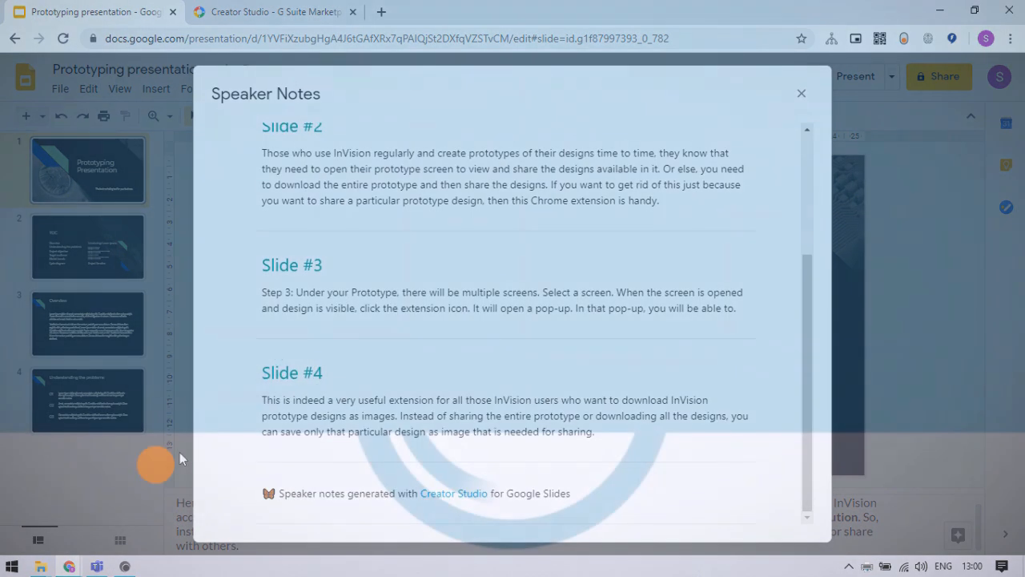